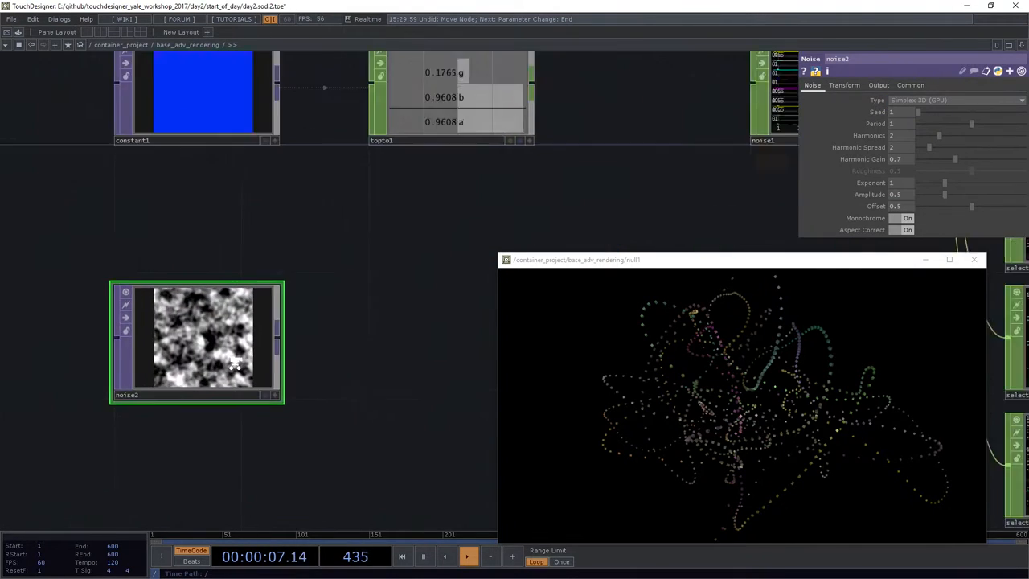
- Insert a Null TOP named null14 directly after the noise2 texture
{"action": "left_click", "coordinate": [910, 84]}
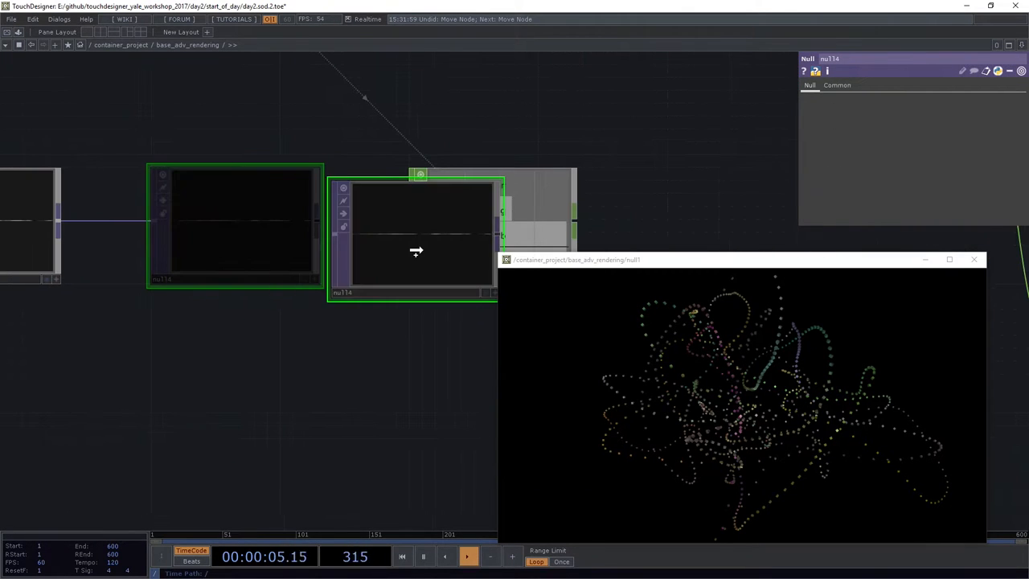
- Point topto1 at null14 with Next Frame (Fast) download and Full Image crop
{"action": "left_click", "coordinate": [492, 225]}
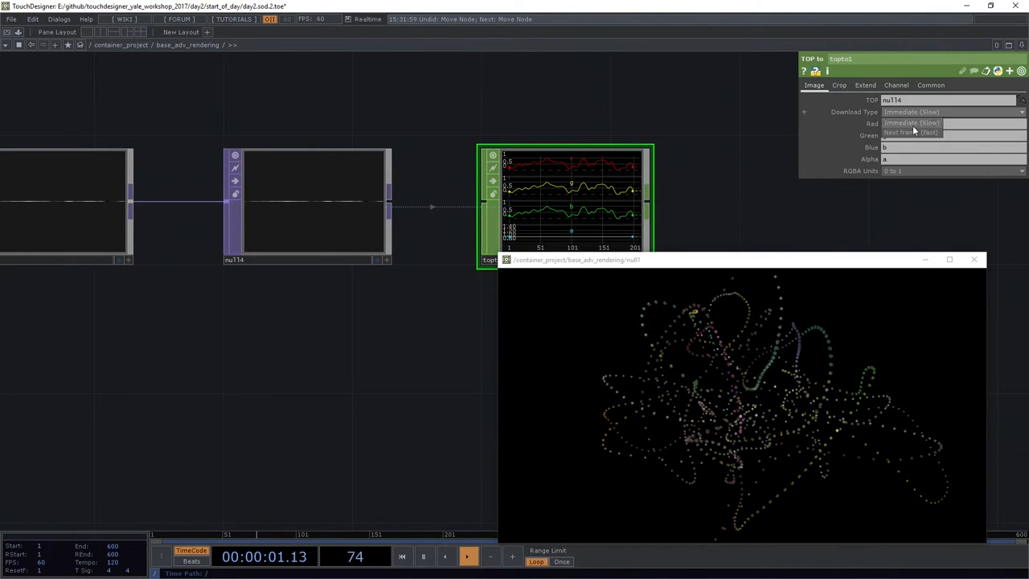
{"action": "left_click", "coordinate": [909, 132]}
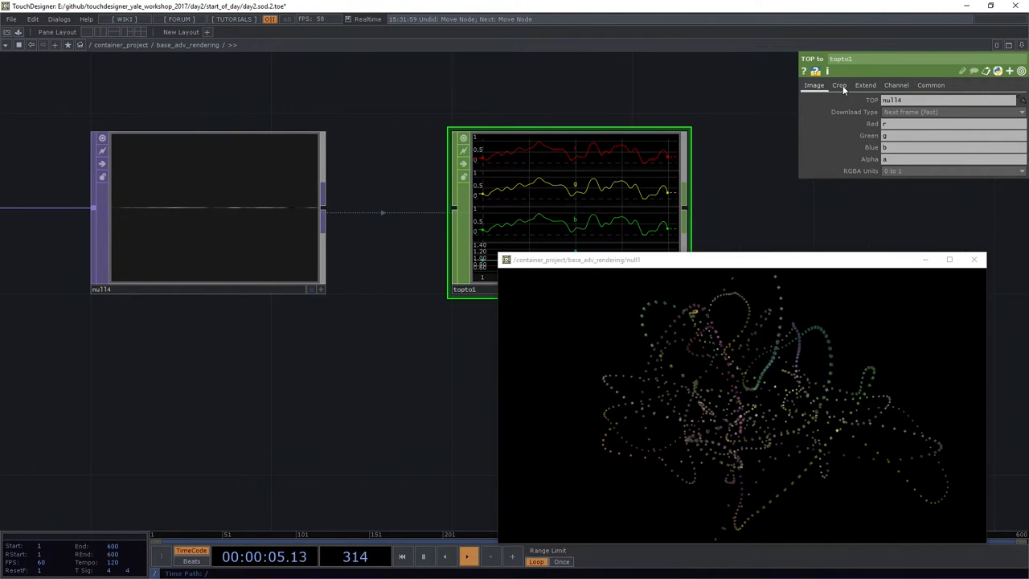
{"action": "left_click", "coordinate": [838, 85]}
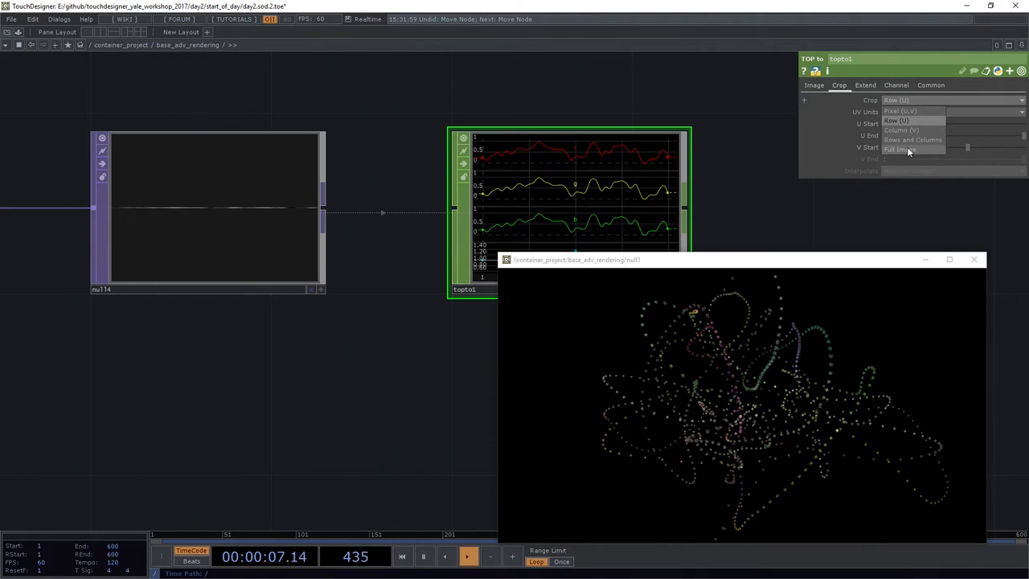
{"action": "left_click", "coordinate": [898, 149]}
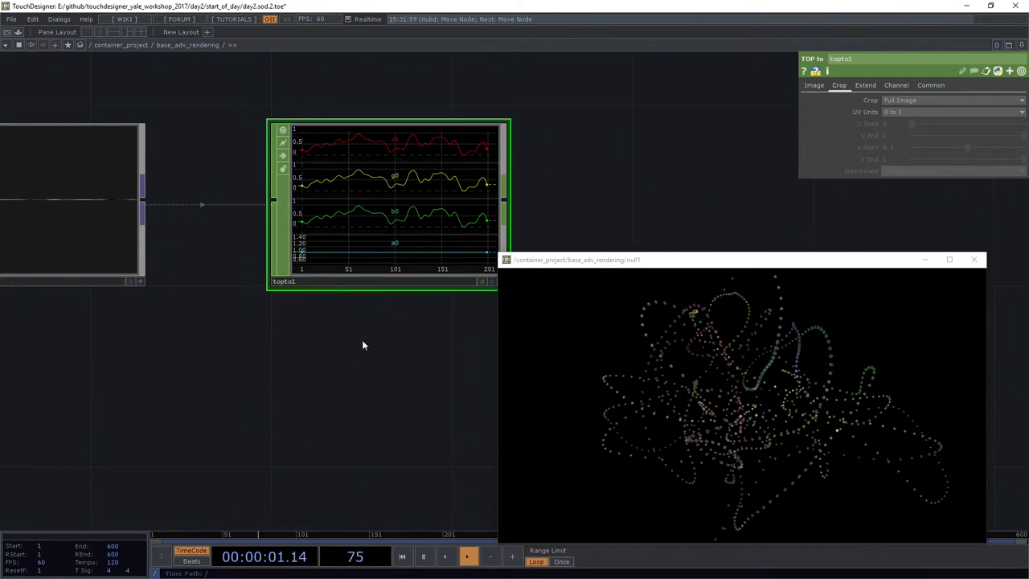
{"action": "left_click", "coordinate": [813, 84]}
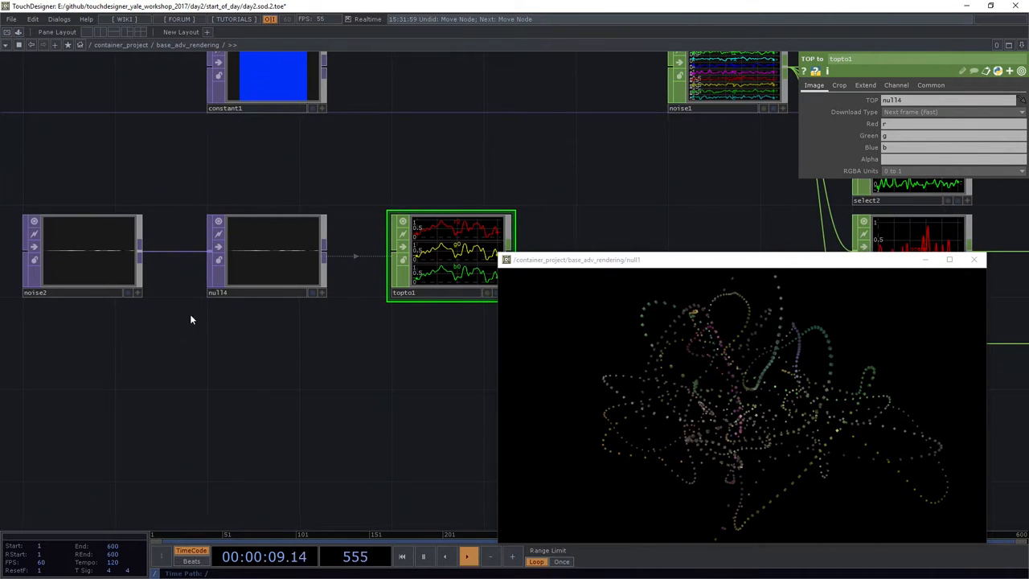
- Review noise2's 200x1 resolution and its Simplex 3D GPU monochrome noise settings
{"action": "left_click", "coordinate": [81, 253]}
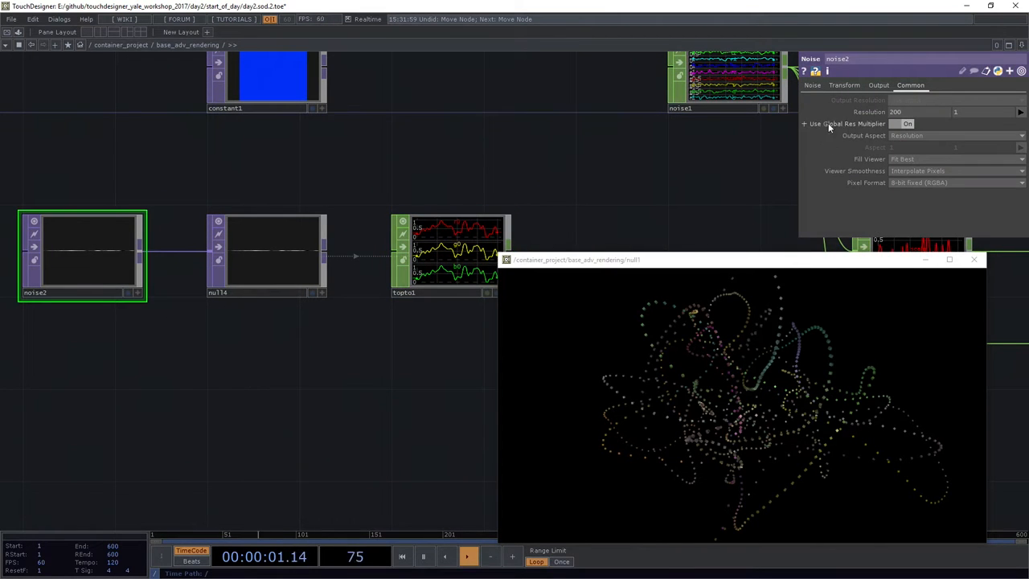
{"action": "left_click", "coordinate": [812, 85]}
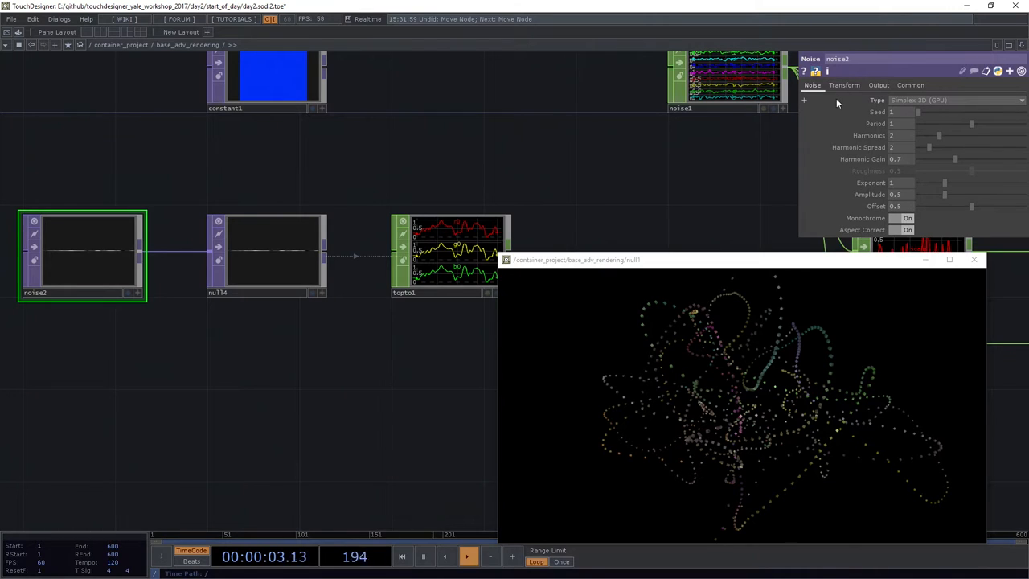
{"action": "mouse_move", "coordinate": [336, 389]}
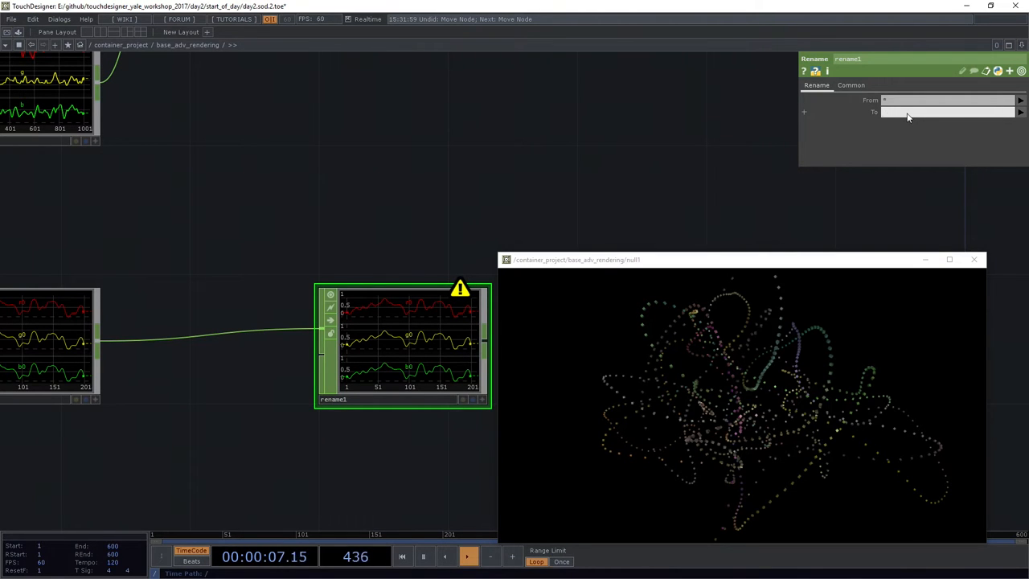
- Append rename1 after topto1, renaming channels From * To t[xy]-style translate names
{"action": "type", "text": "t[xy]"}
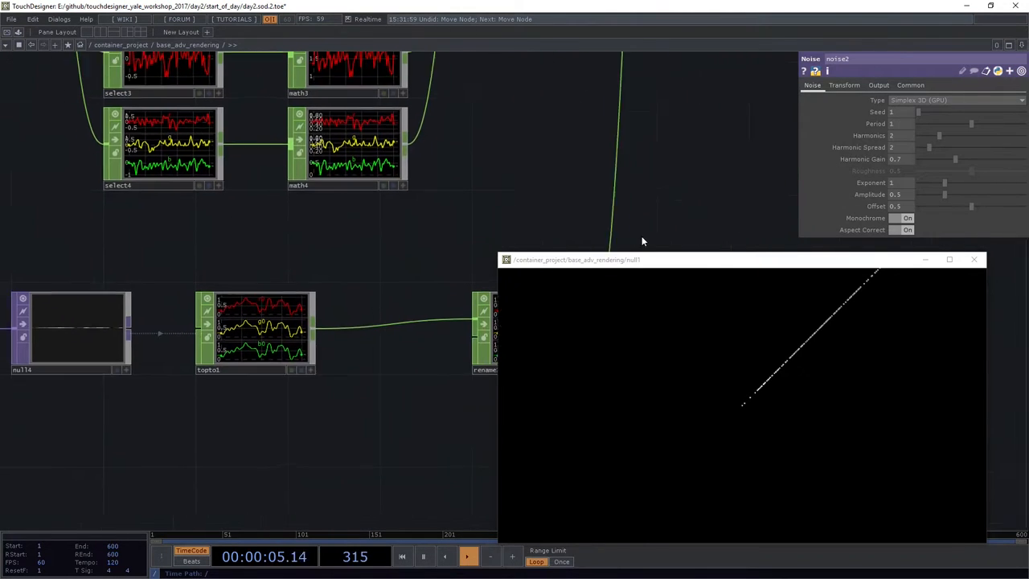
- Turn noise2's Monochrome off so the points scatter into a cloud
{"action": "left_click", "coordinate": [895, 218]}
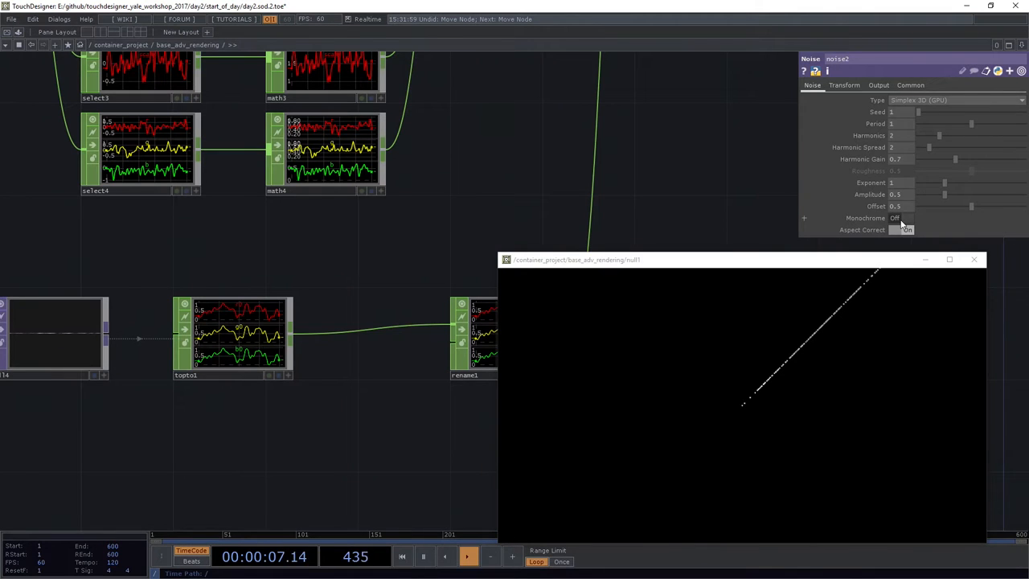
{"action": "left_click", "coordinate": [907, 229]}
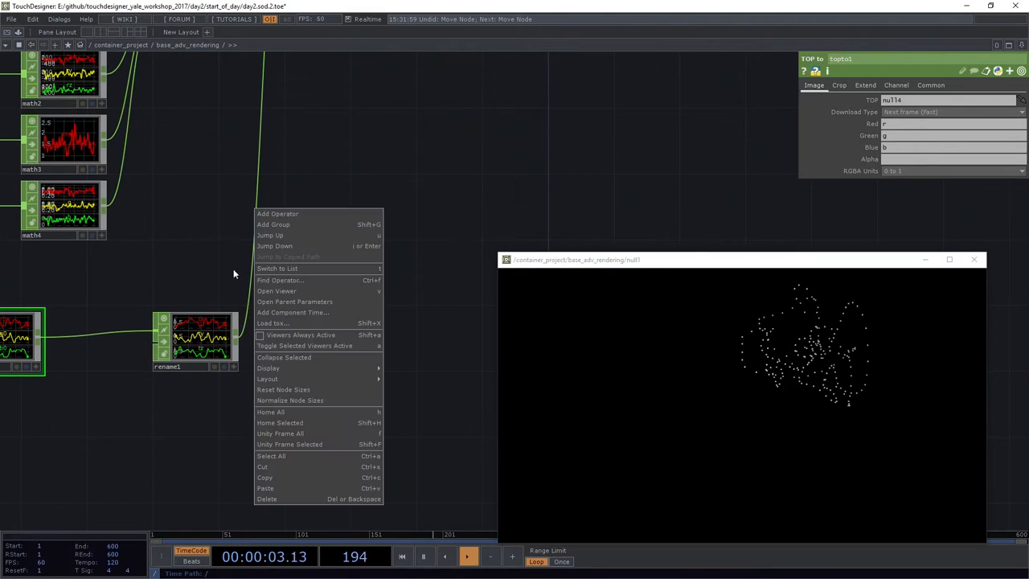
- Add math5 after rename1 with its To Range set to -2 and 2
{"action": "left_click", "coordinate": [277, 213]}
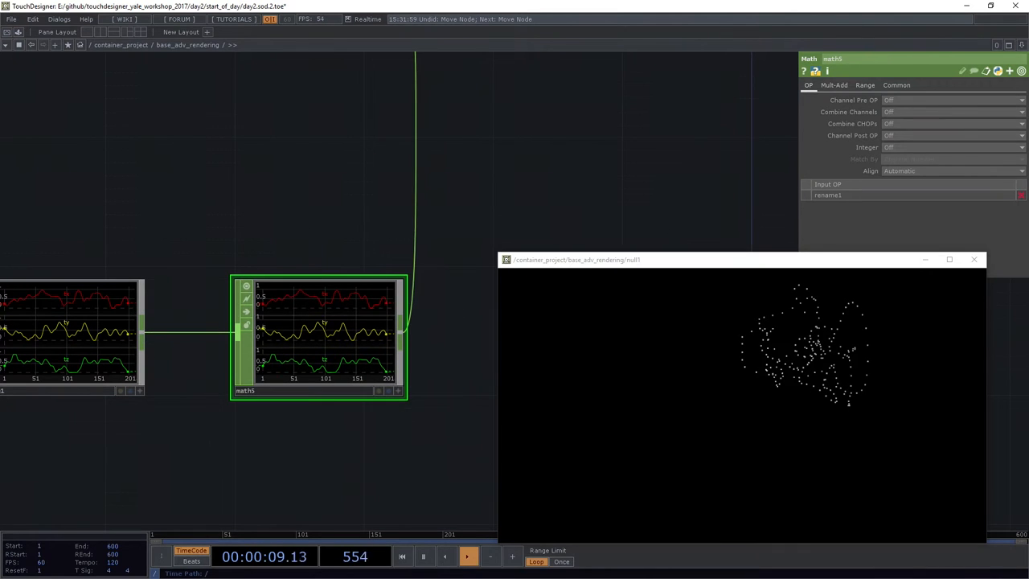
{"action": "left_click", "coordinate": [864, 85]}
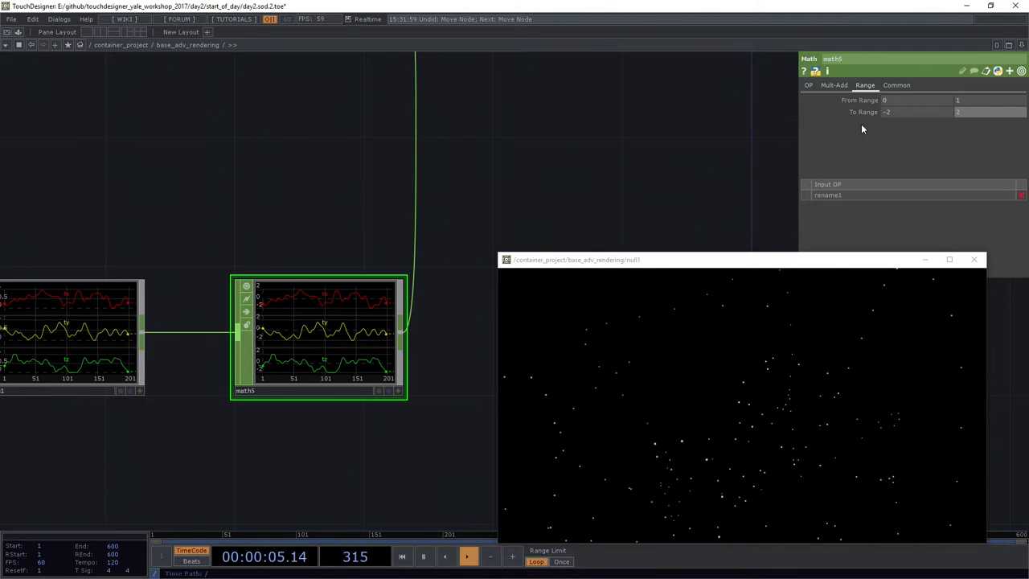
{"action": "left_click", "coordinate": [916, 111]}
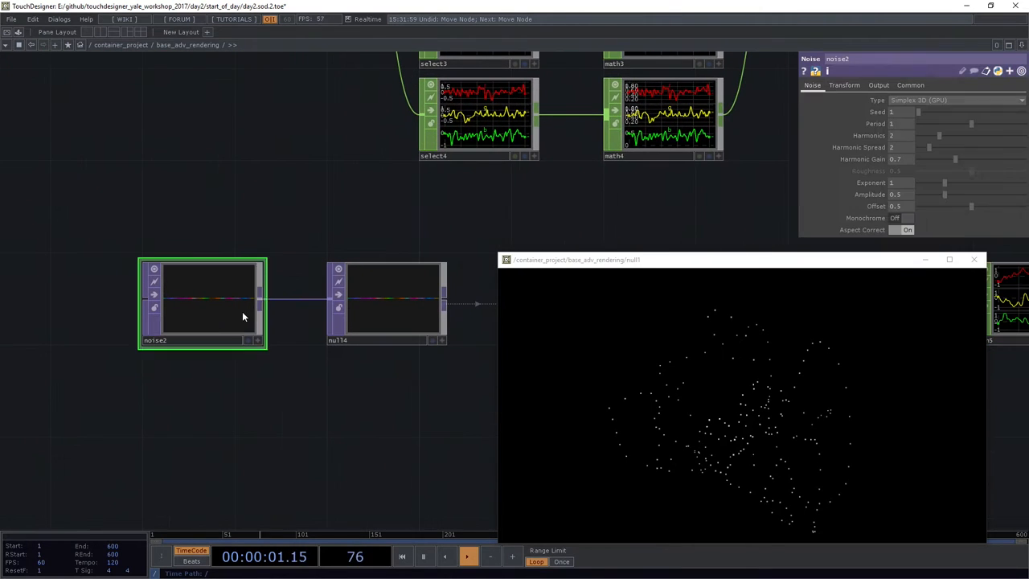
- Set noise2's Translate Z to the expression absTime.seconds * 0.05
{"action": "left_click", "coordinate": [844, 84]}
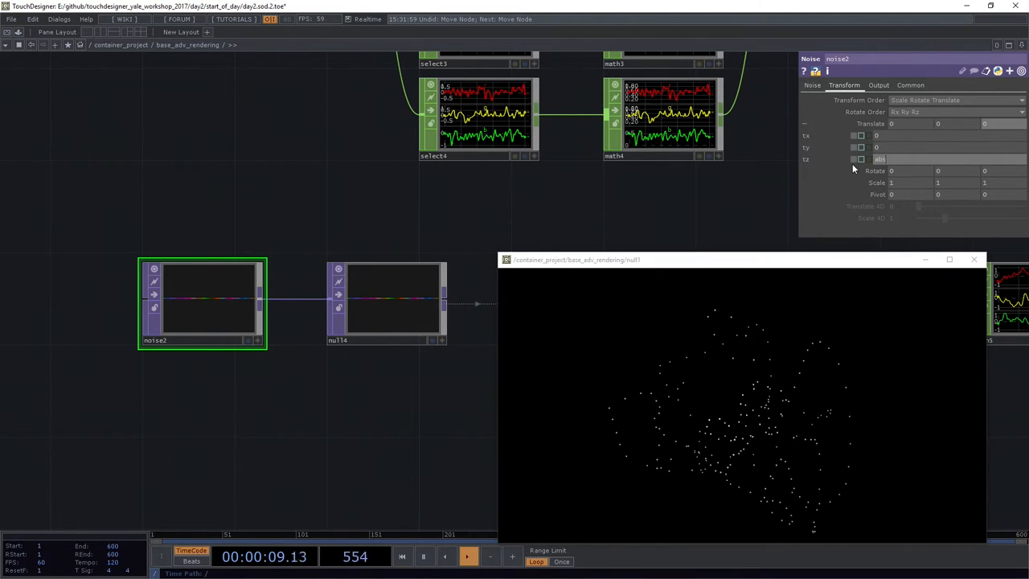
{"action": "type", "text": "absTime.seconds * 0.01"}
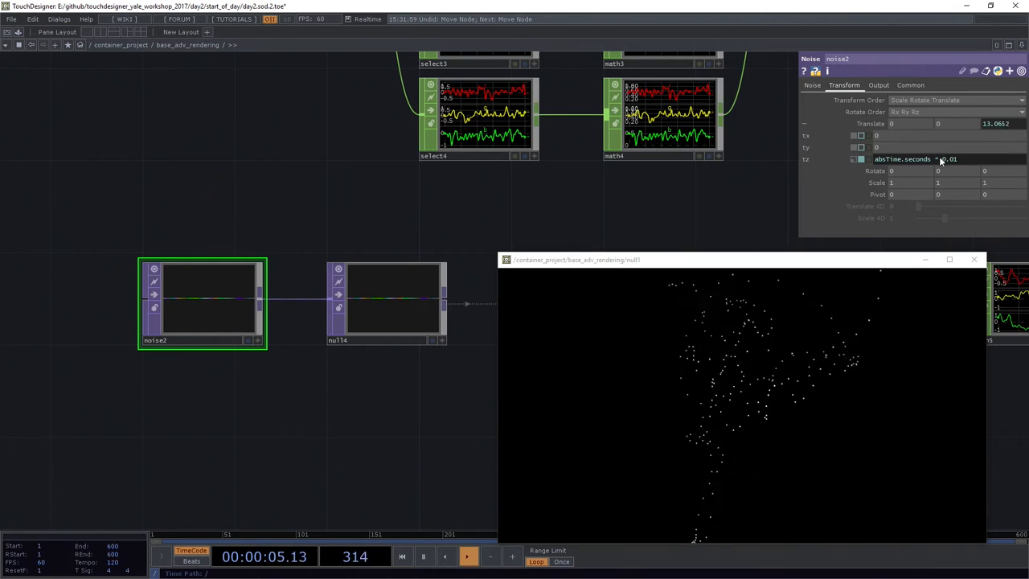
{"action": "mouse_move", "coordinate": [807, 450]}
{"action": "type", "text": "5"}
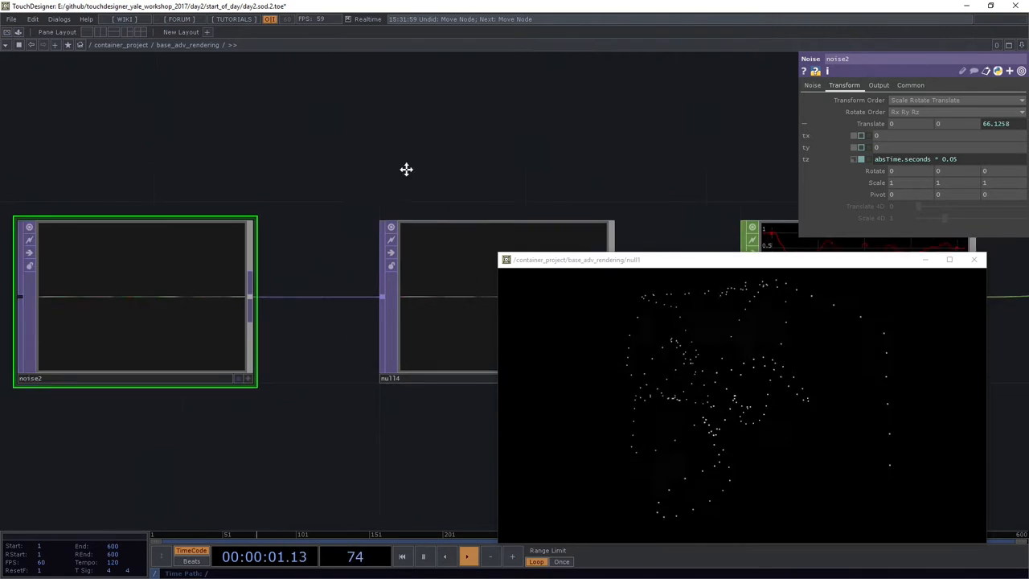
{"action": "left_click", "coordinate": [910, 85]}
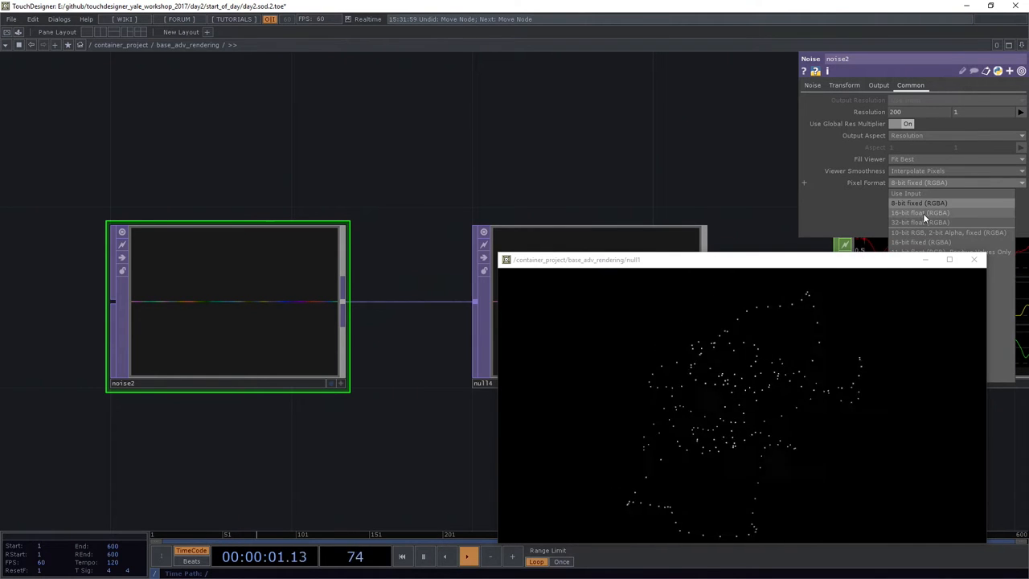
- Switch noise2's Pixel Format to 16-bit float (RGBA) and edit a parameter field
{"action": "left_click", "coordinate": [919, 213]}
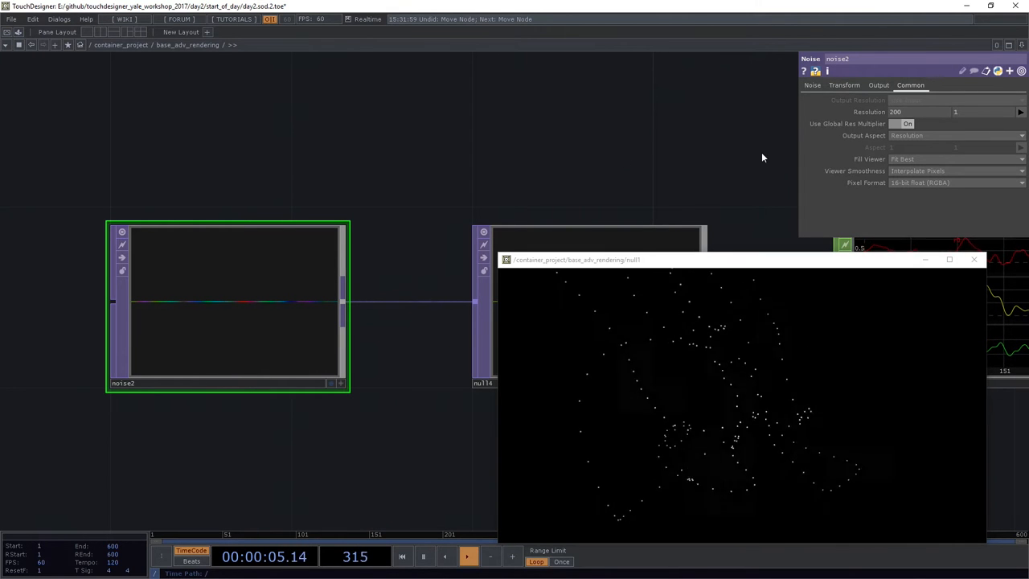
{"action": "triple_click", "coordinate": [920, 112]}
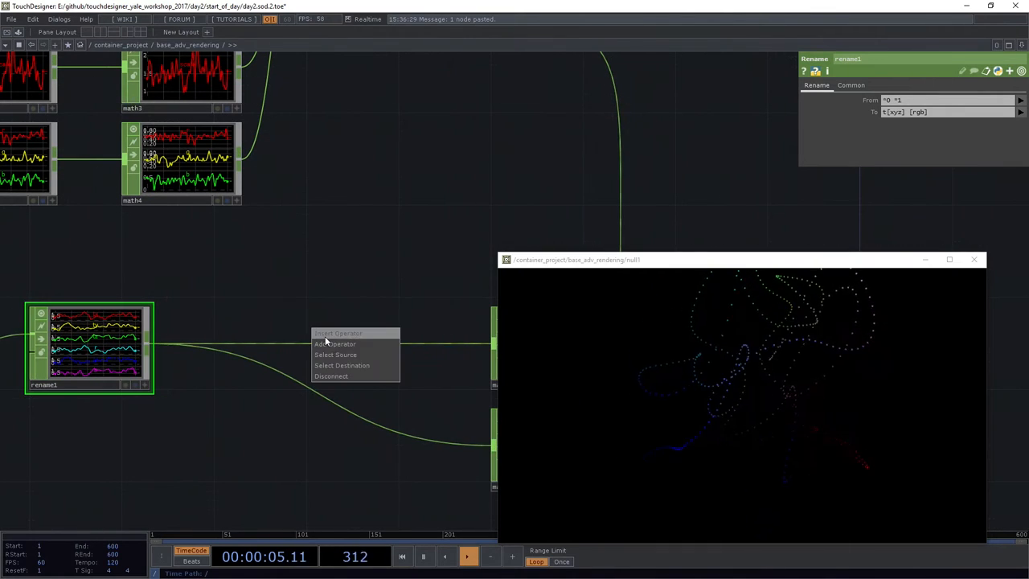
- Insert select6 on rename1's wire, selecting the r g b channels
{"action": "left_click", "coordinate": [335, 344]}
{"action": "type", "text": "mer"}
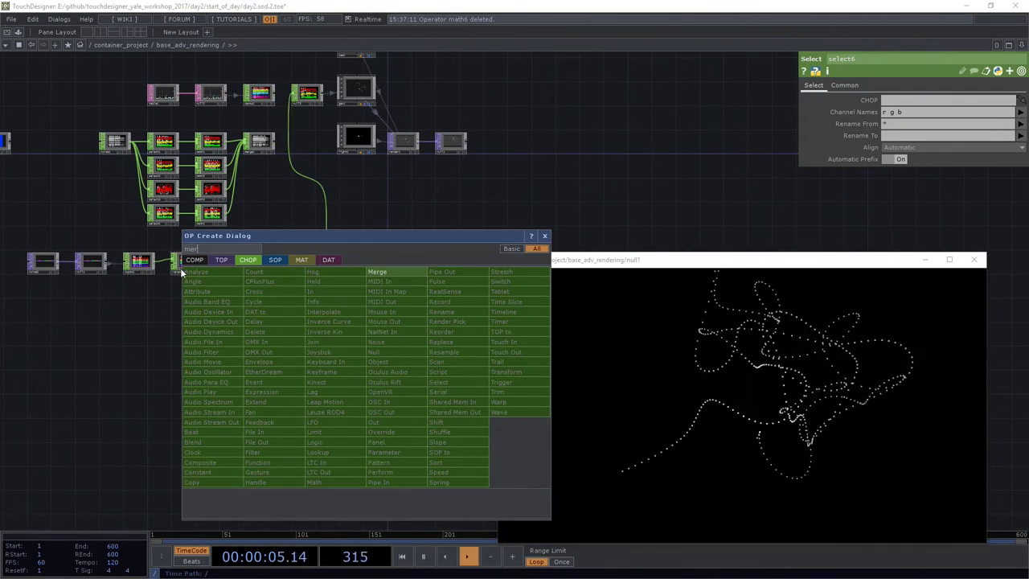
- Add merge2 and connect math5 and select6 into it
{"action": "left_click", "coordinate": [377, 271]}
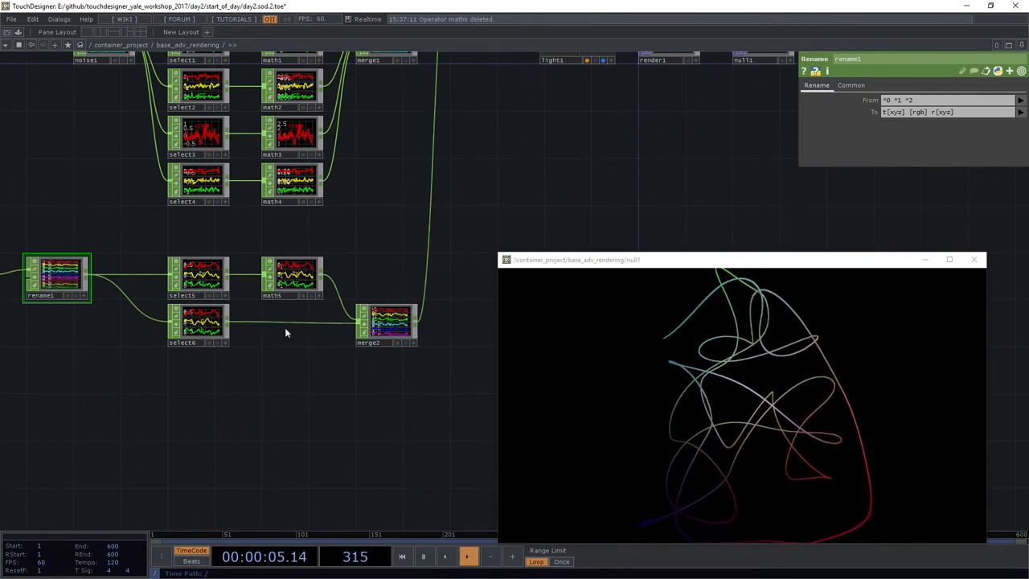
- Paste a copy of the select5/math5 pair and set the new math6 To Range to -360
{"action": "left_click", "coordinate": [199, 276]}
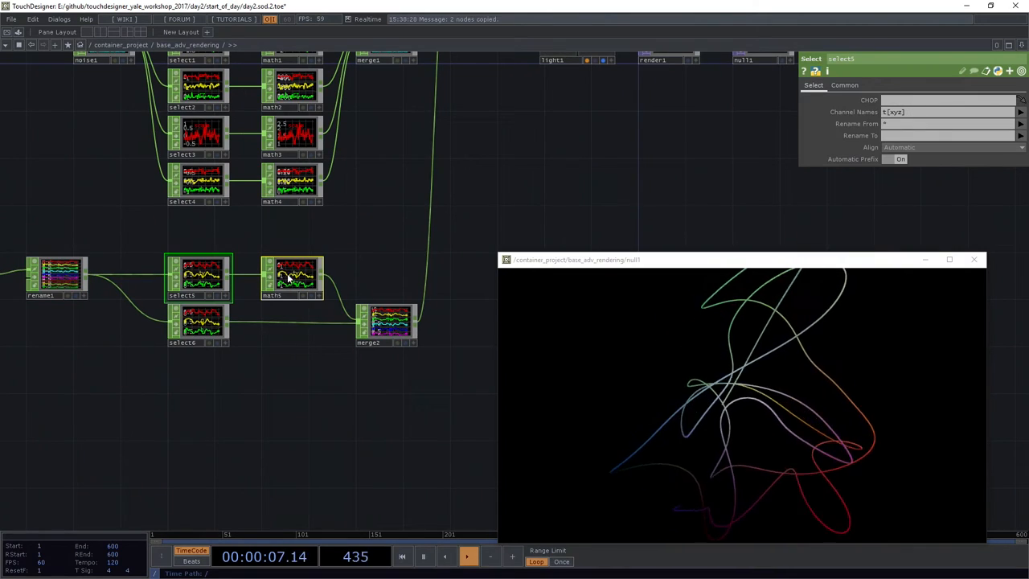
{"action": "key", "text": "ctrl+v"}
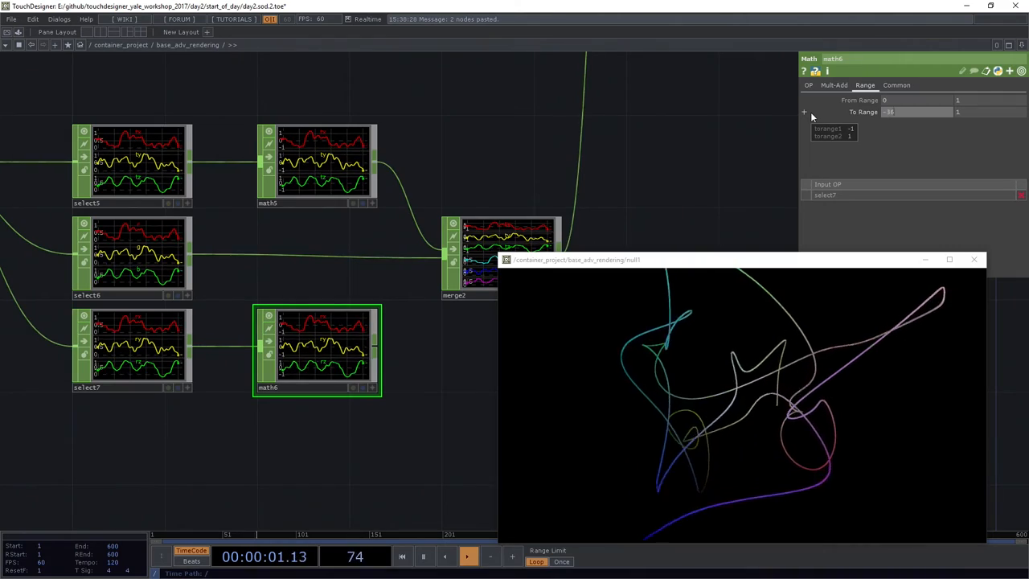
{"action": "type", "text": "-360"}
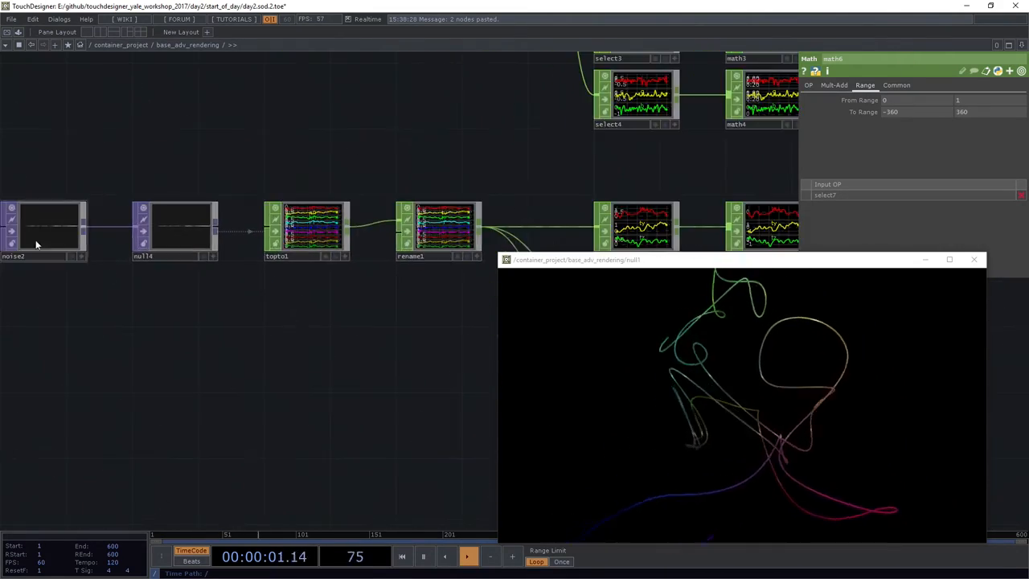
- Add a select8/math7 pair from noise2 with a -360 to 360 remap, feeding merge2
{"action": "left_click", "coordinate": [44, 225]}
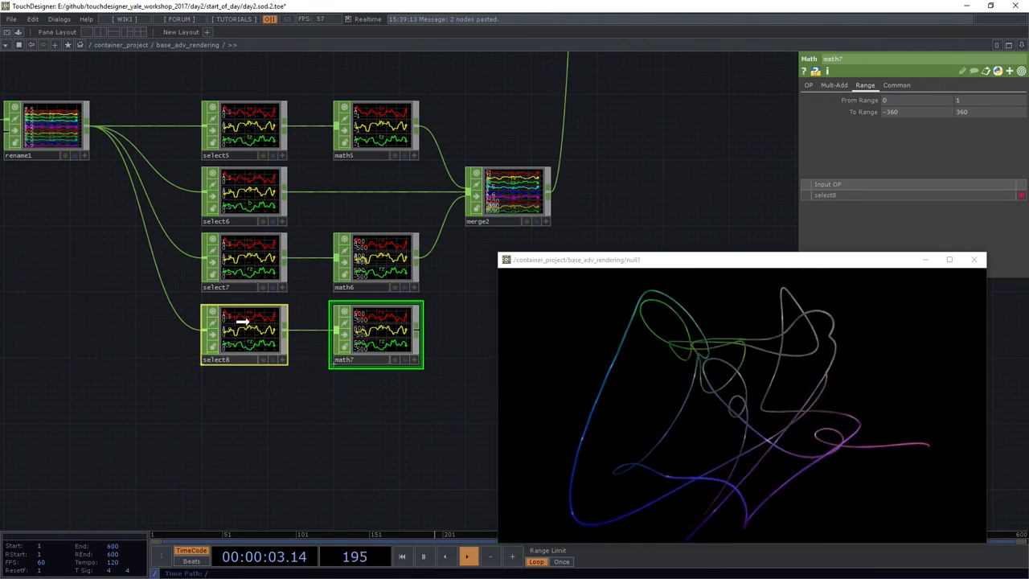
{"action": "left_click", "coordinate": [245, 326]}
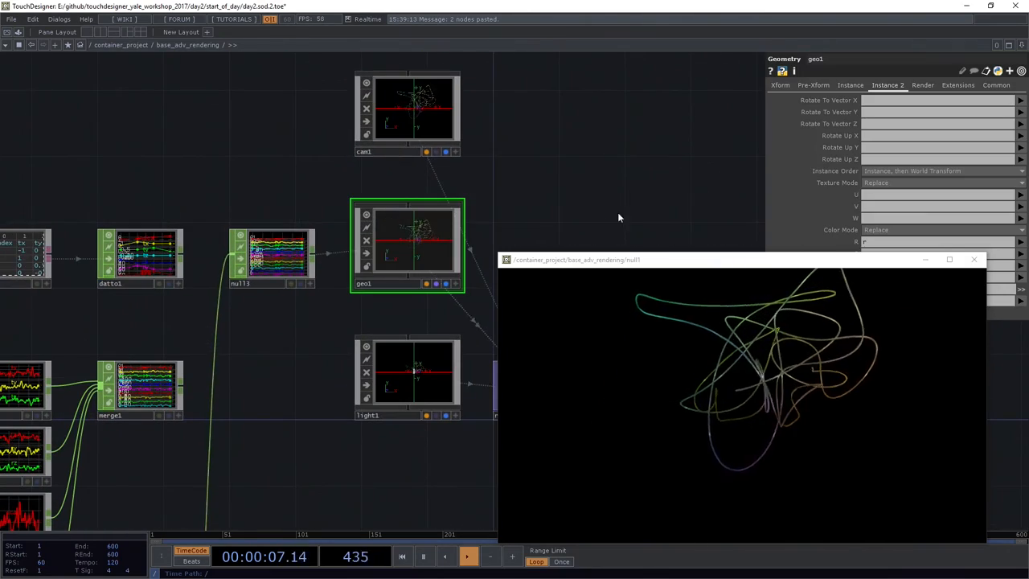
- Set geo1's instance Color Mode to Replace with R, G, B from r, g, b
{"action": "left_click", "coordinate": [850, 85]}
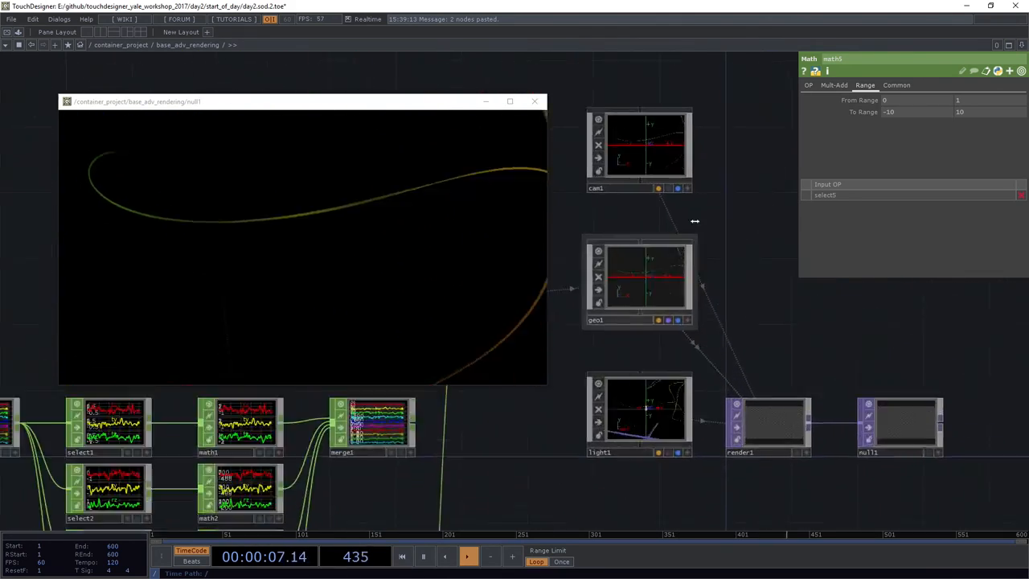
- Select cam1 to show its Translate settings, with z translate at 5
{"action": "left_click", "coordinate": [639, 149]}
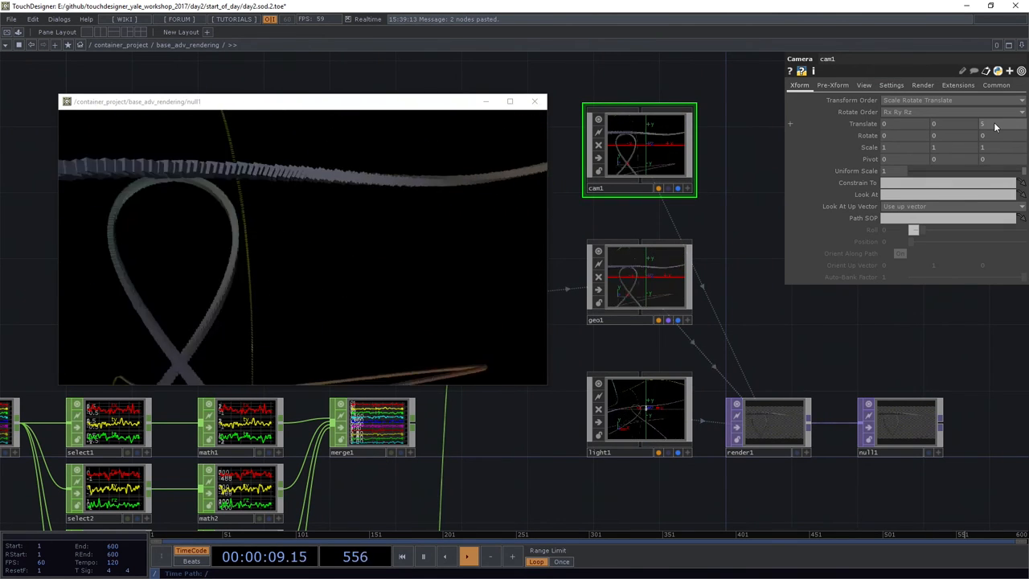